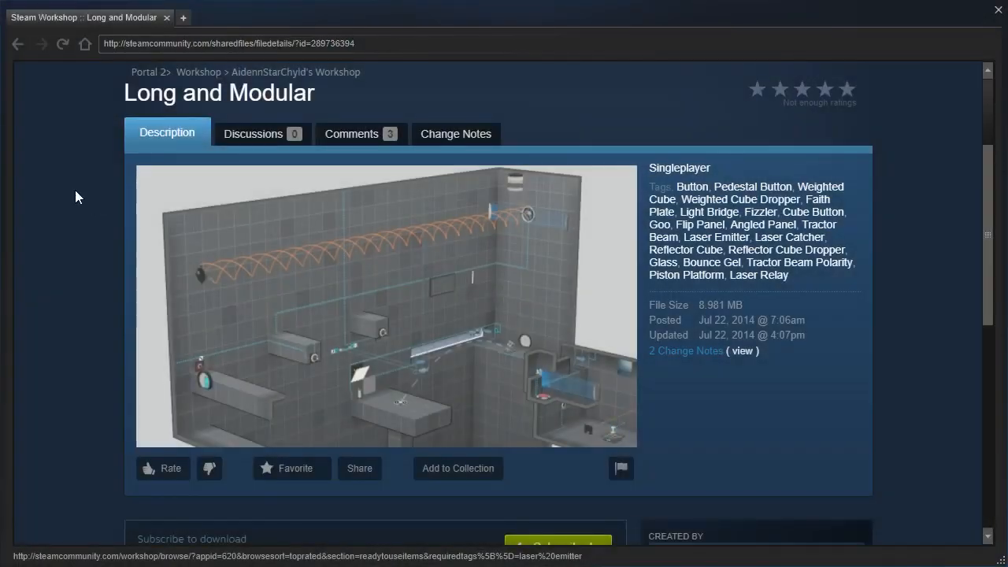
{"action": "mouse_move", "coordinate": [93, 191]}
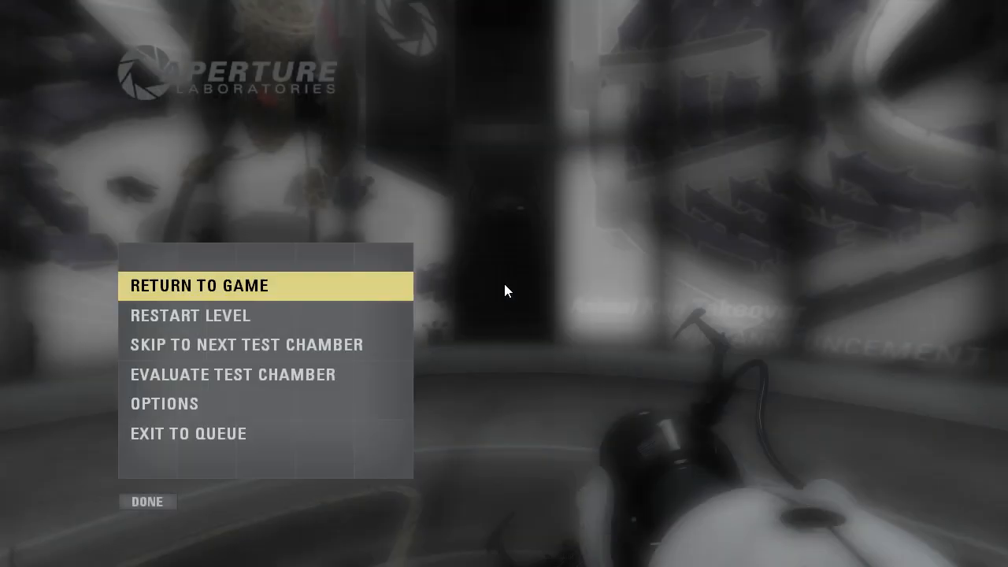
Step: Choose RETURN TO GAME from the pause menu to resume the Long and Modular chamber
{"action": "left_click", "coordinate": [201, 285]}
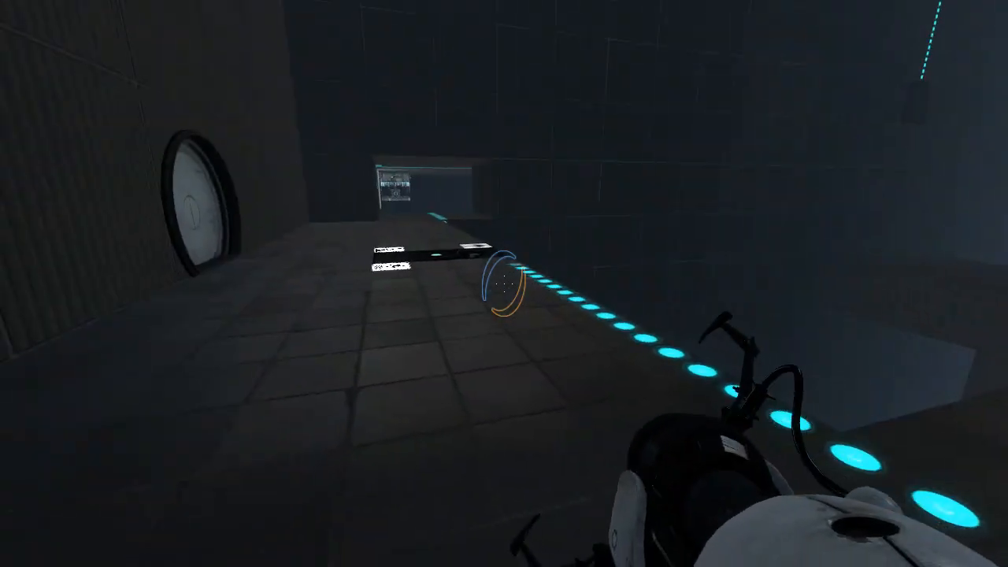
{"action": "mouse_move", "coordinate": [504, 284]}
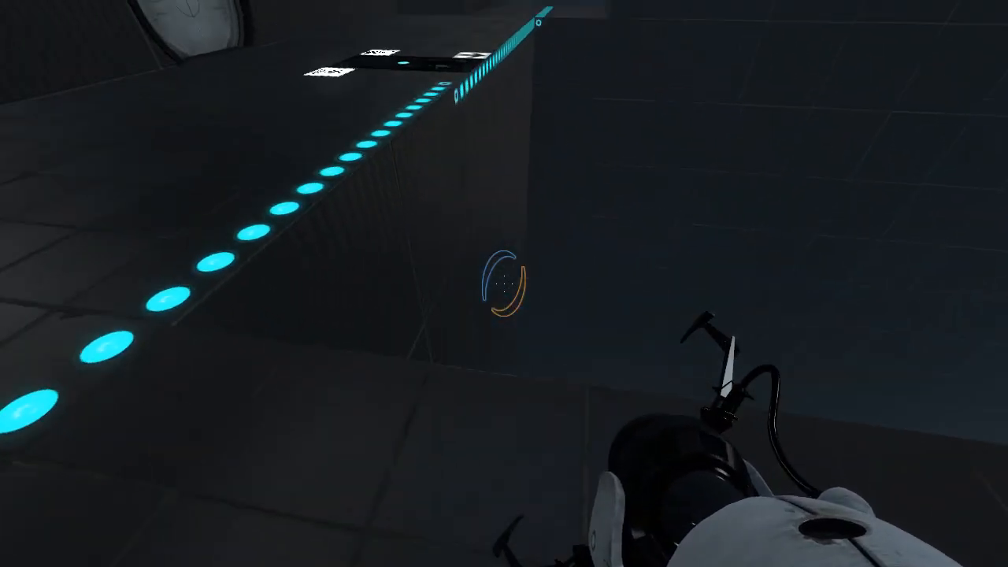
{"action": "mouse_move", "coordinate": [504, 283]}
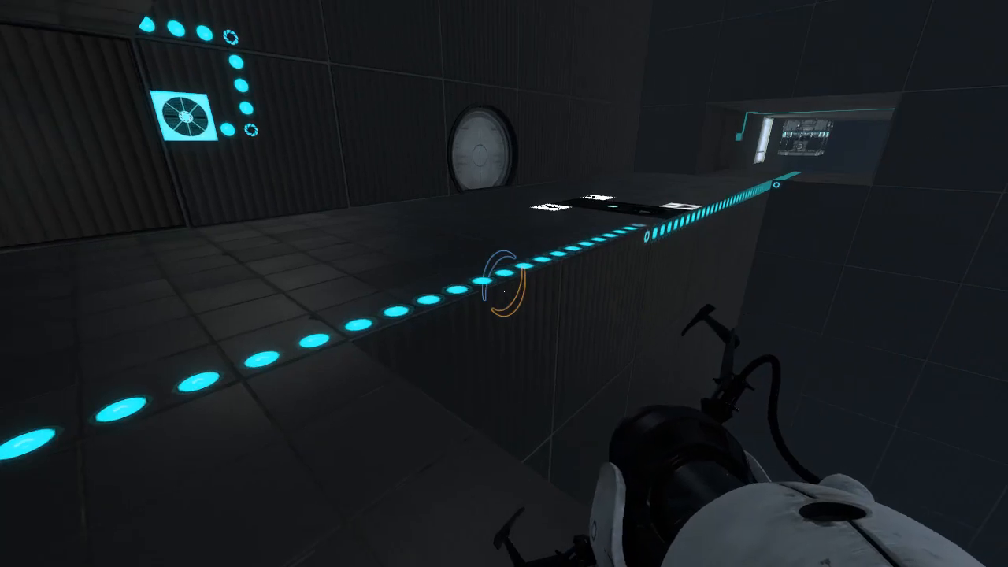
{"action": "mouse_move", "coordinate": [504, 283]}
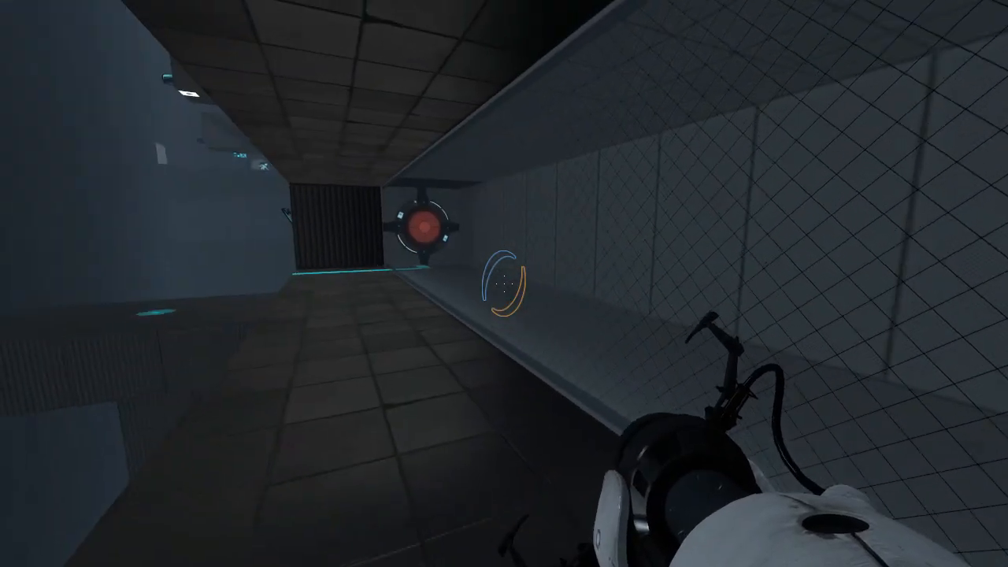
{"action": "mouse_move", "coordinate": [504, 284]}
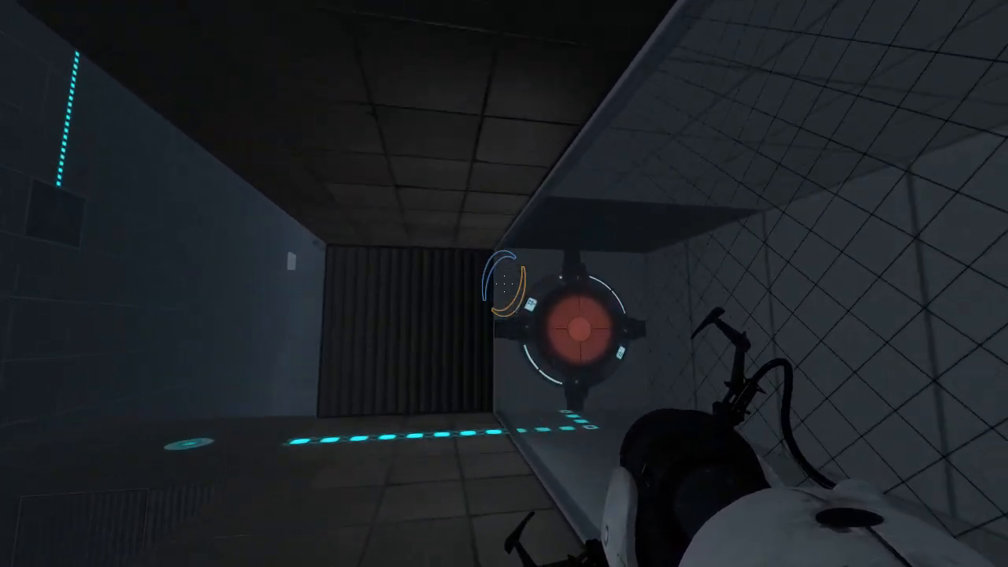
{"action": "mouse_move", "coordinate": [504, 283]}
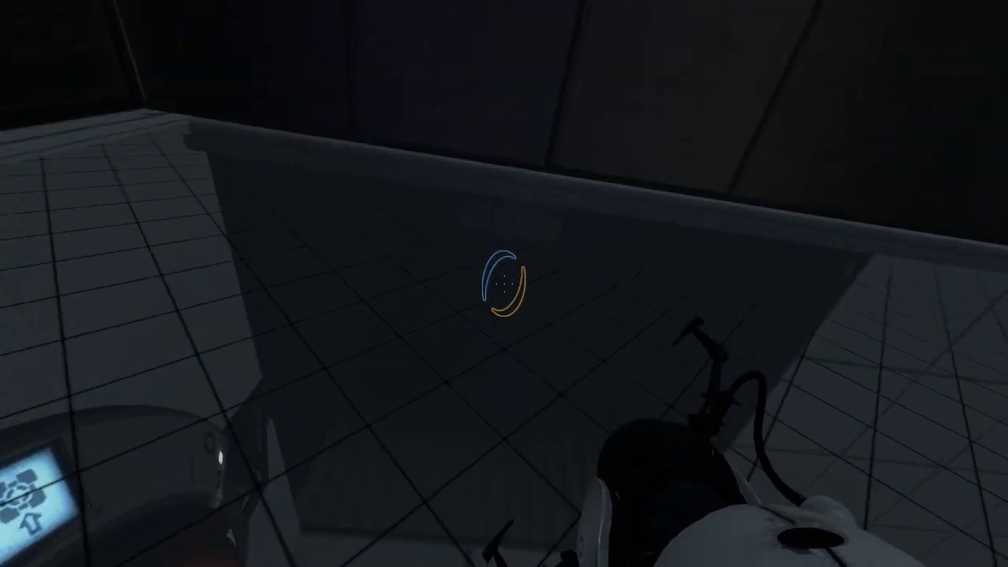
{"action": "mouse_move", "coordinate": [504, 283]}
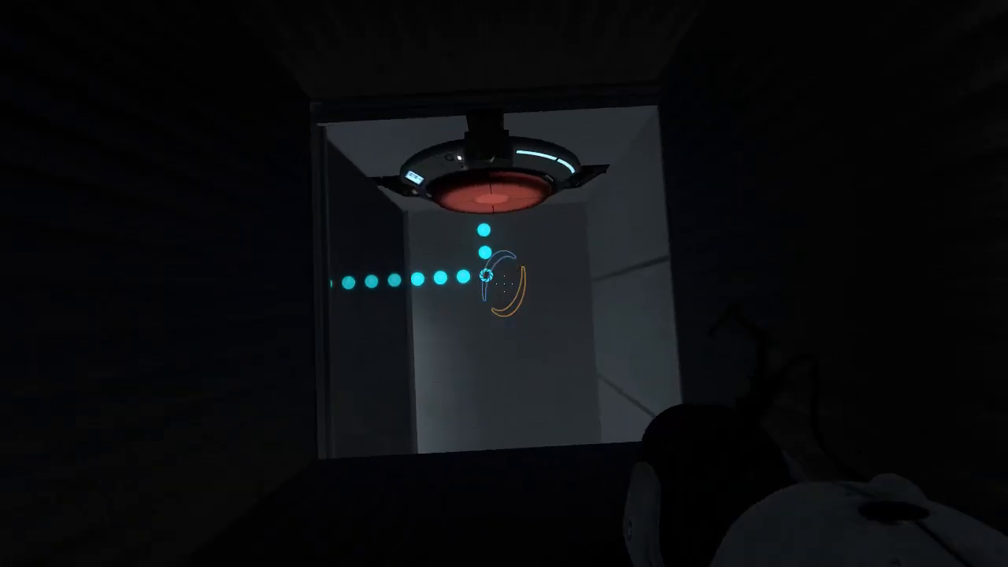
{"action": "mouse_move", "coordinate": [504, 283]}
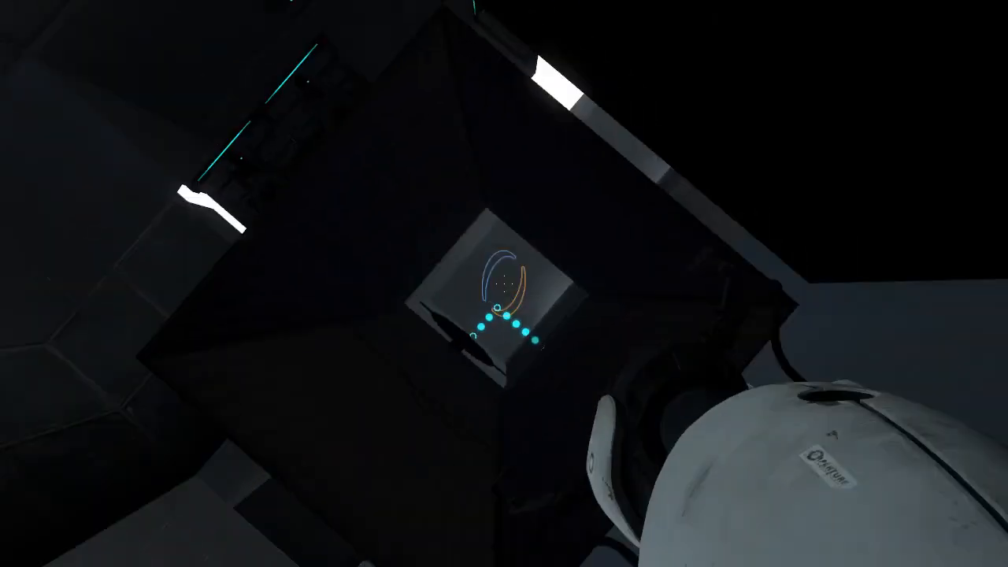
{"action": "mouse_move", "coordinate": [504, 284]}
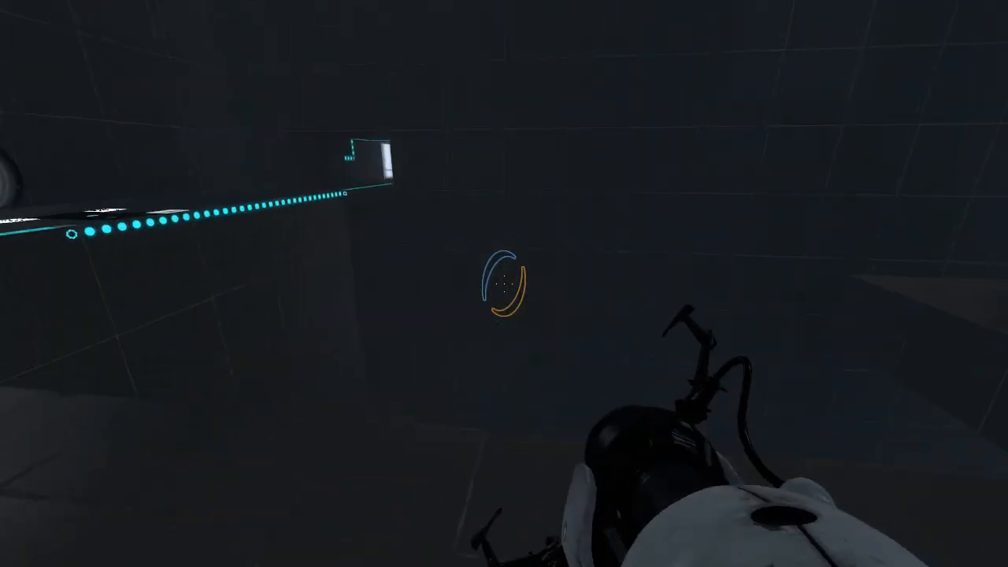
{"action": "mouse_move", "coordinate": [504, 284]}
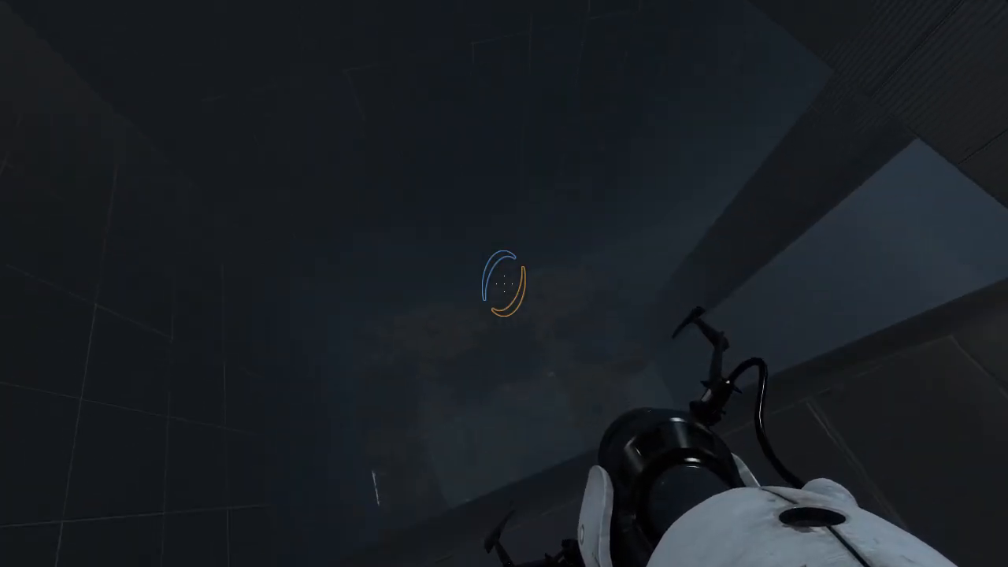
{"action": "mouse_move", "coordinate": [504, 283]}
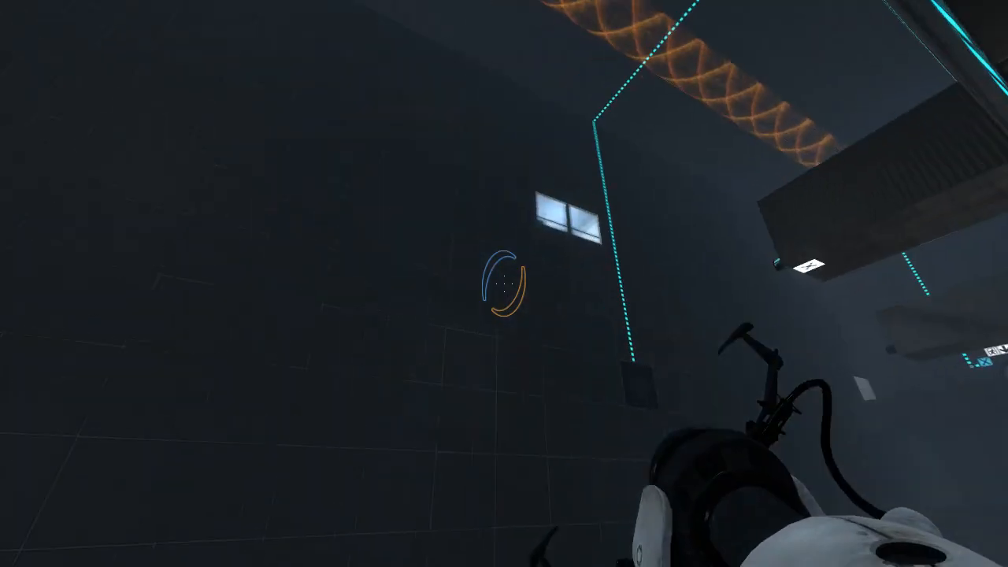
{"action": "mouse_move", "coordinate": [504, 284]}
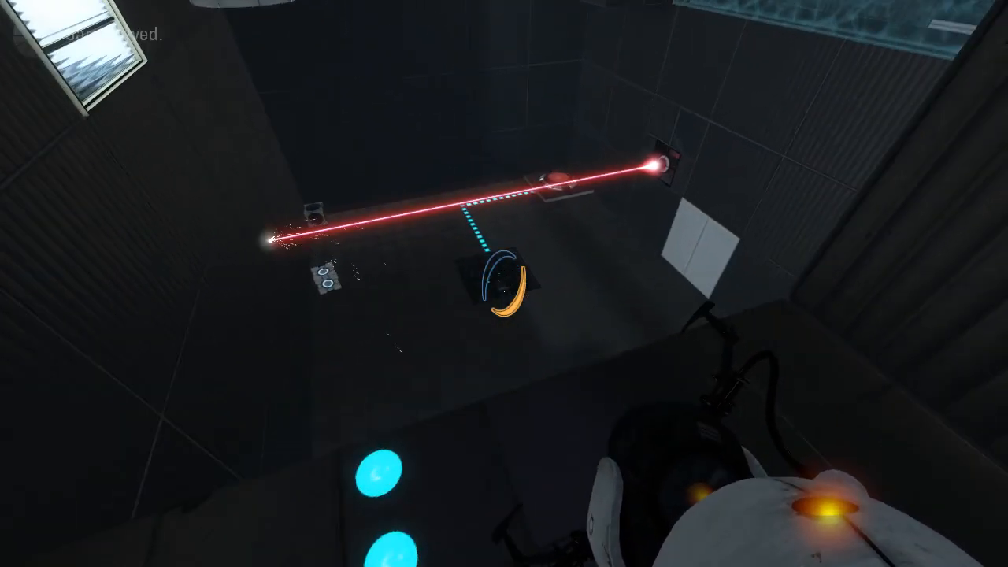
Step: Fire a portal while crossing toward the laser emitter room
{"action": "left_click", "coordinate": [504, 283]}
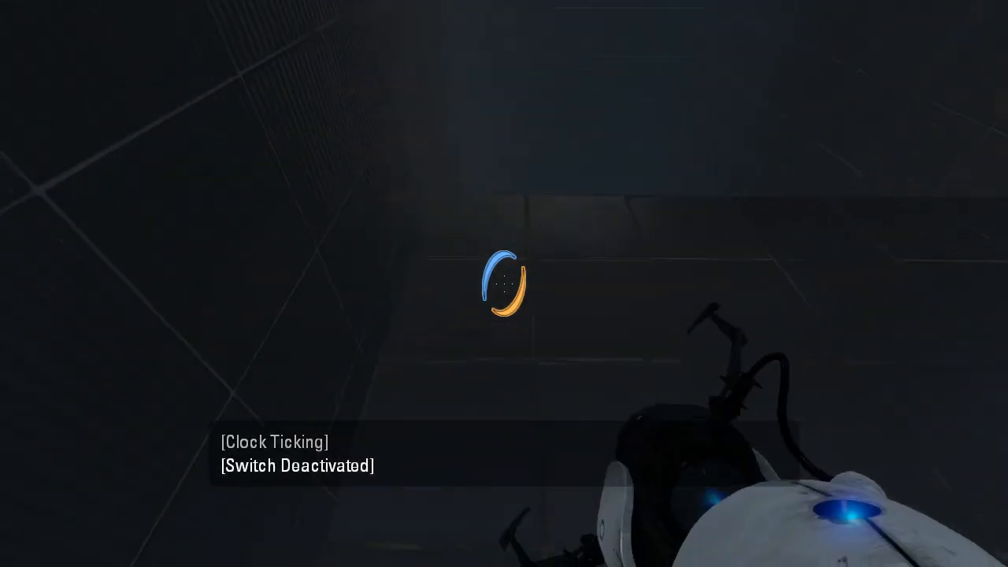
{"action": "mouse_move", "coordinate": [504, 284]}
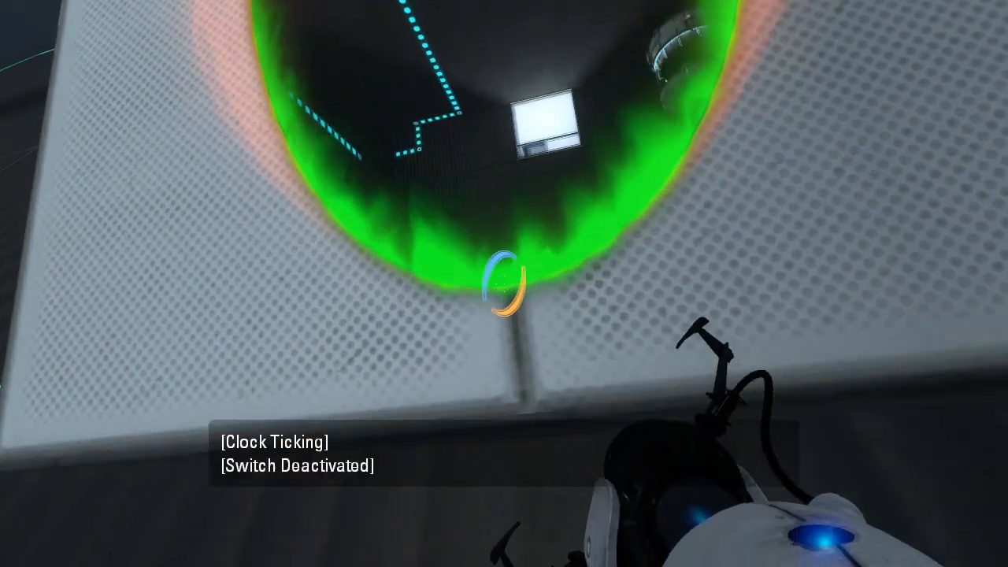
{"action": "mouse_move", "coordinate": [504, 283]}
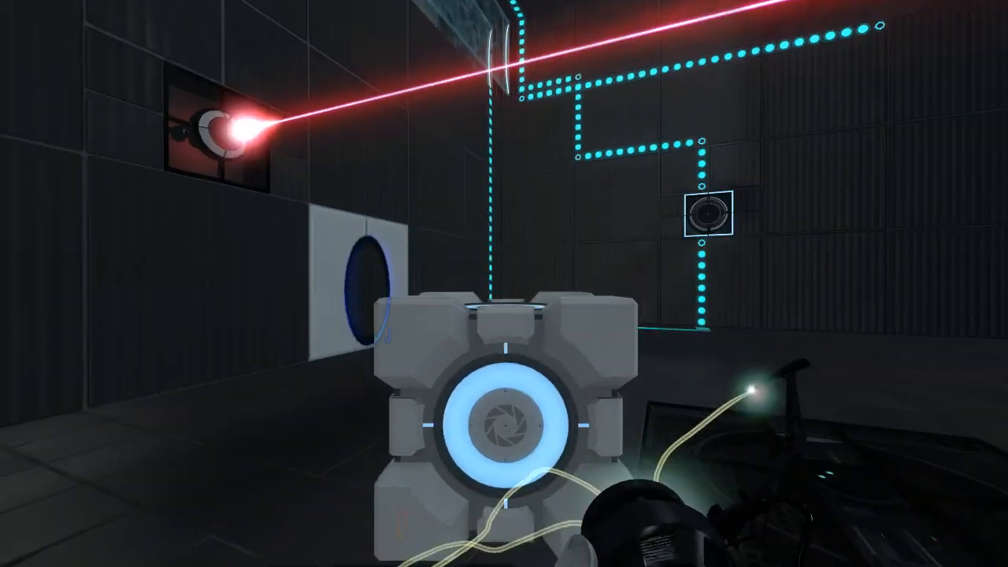
{"action": "mouse_move", "coordinate": [504, 283]}
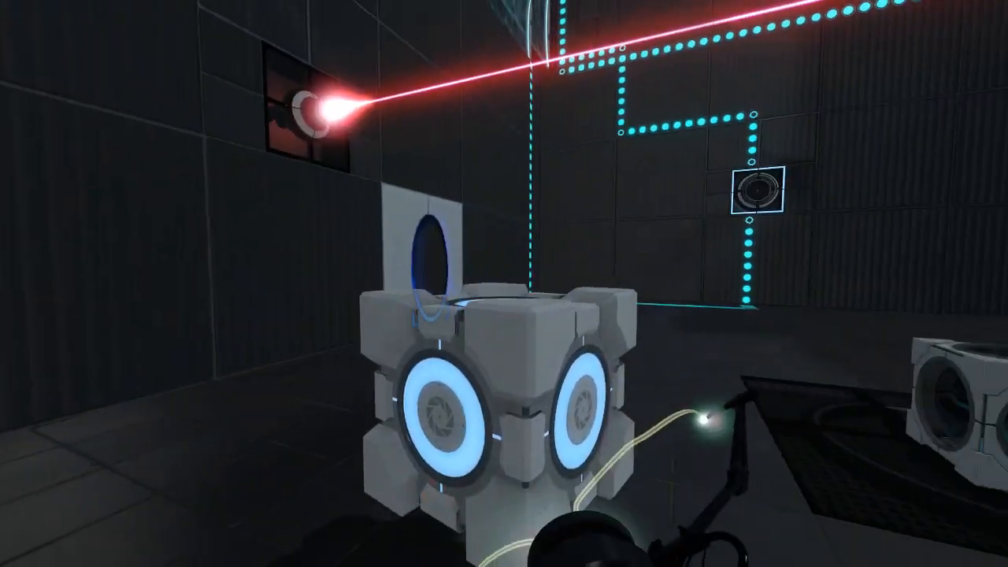
{"action": "mouse_move", "coordinate": [504, 284]}
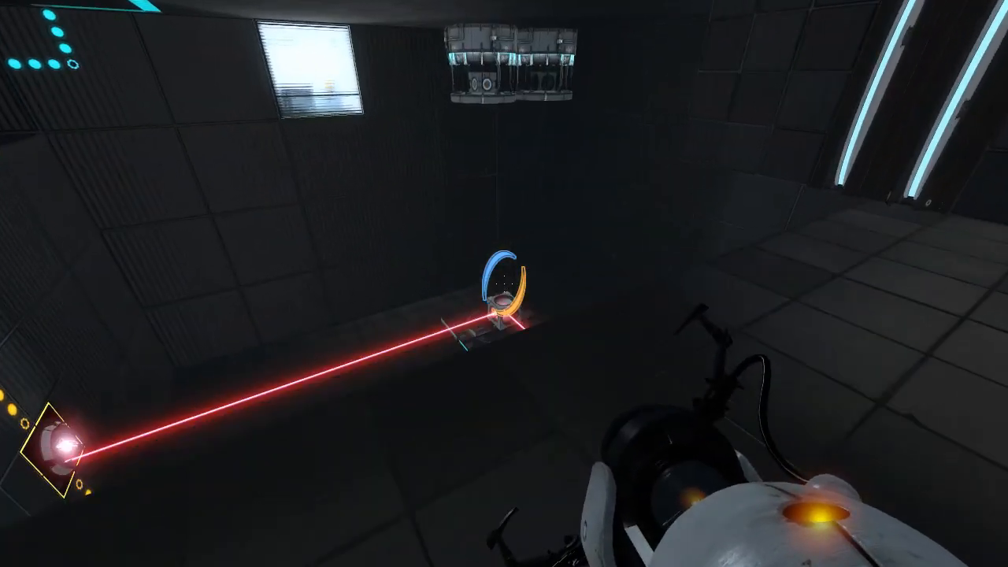
{"action": "mouse_move", "coordinate": [504, 283]}
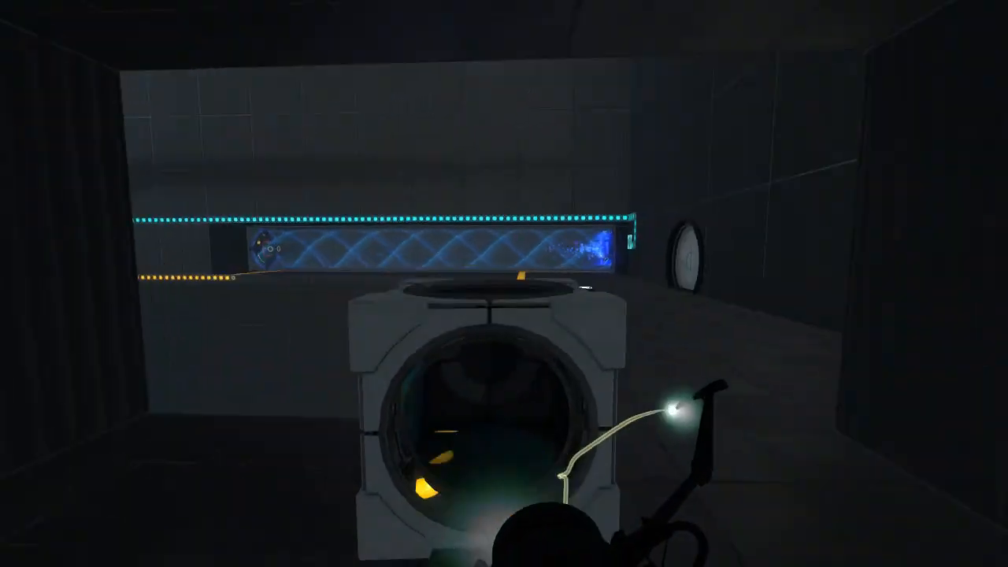
{"action": "mouse_move", "coordinate": [504, 284]}
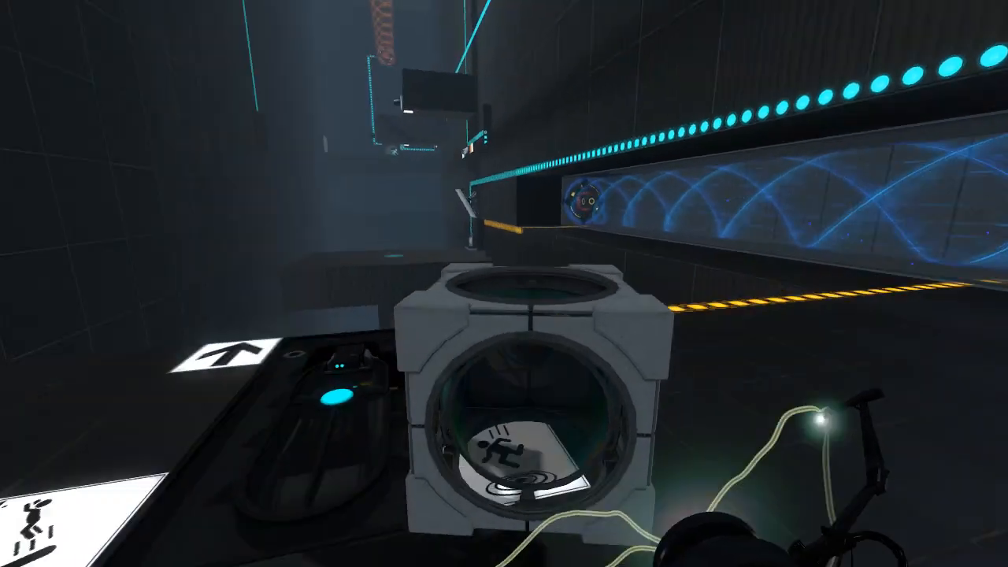
{"action": "mouse_move", "coordinate": [504, 284]}
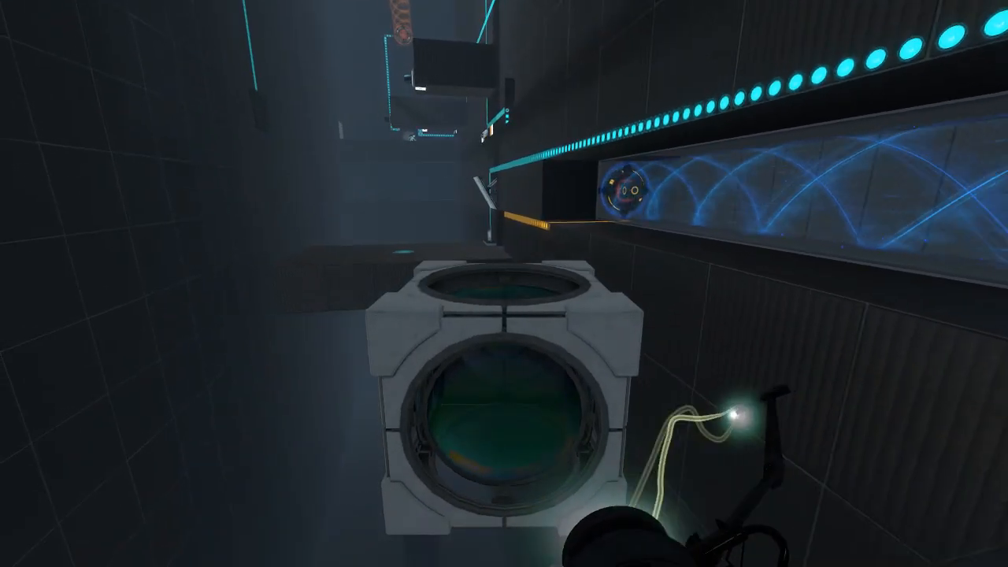
{"action": "mouse_move", "coordinate": [504, 283]}
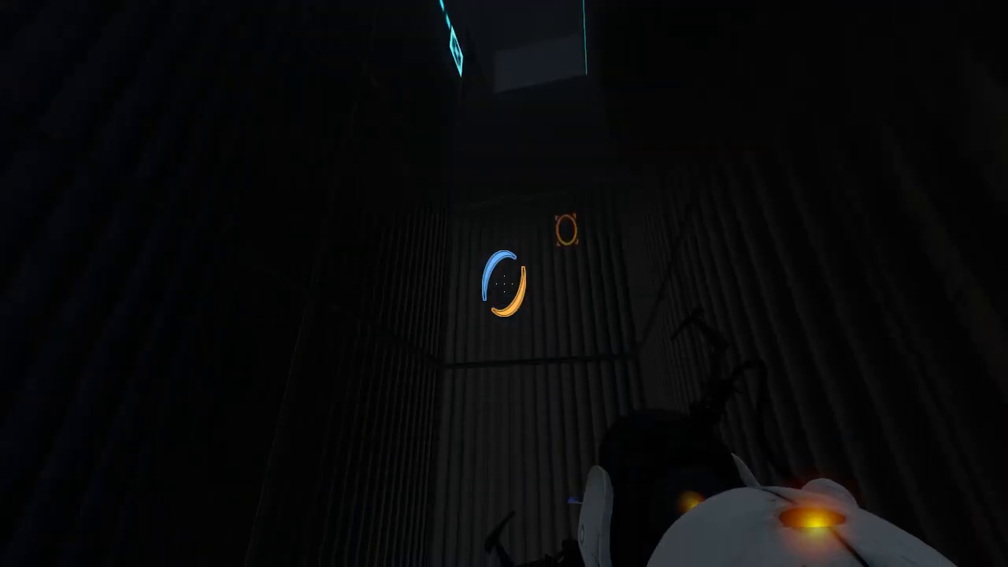
{"action": "mouse_move", "coordinate": [504, 284]}
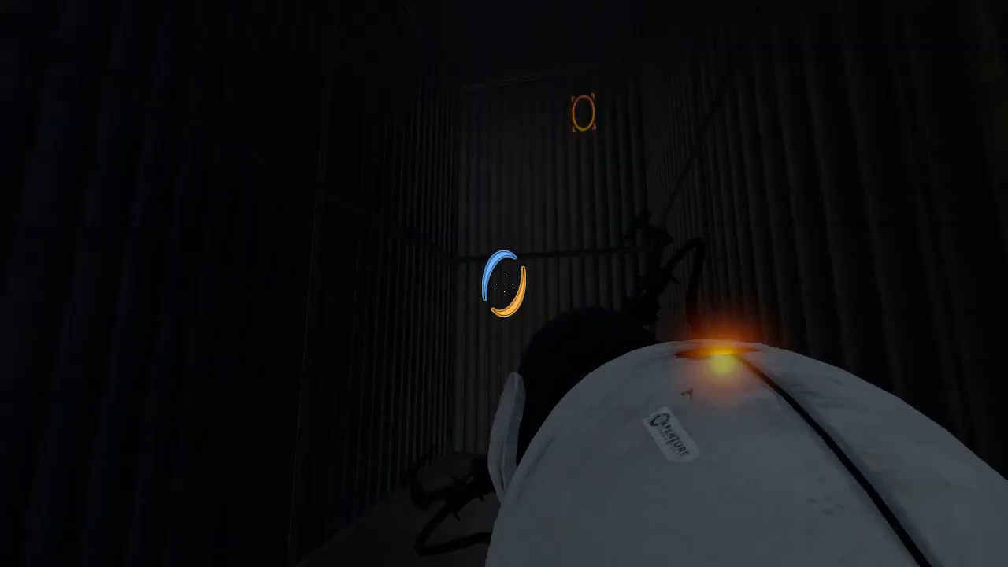
Step: Shoot a portal onto the dark shaft wall to escape into the lit corridor
{"action": "left_click", "coordinate": [504, 283]}
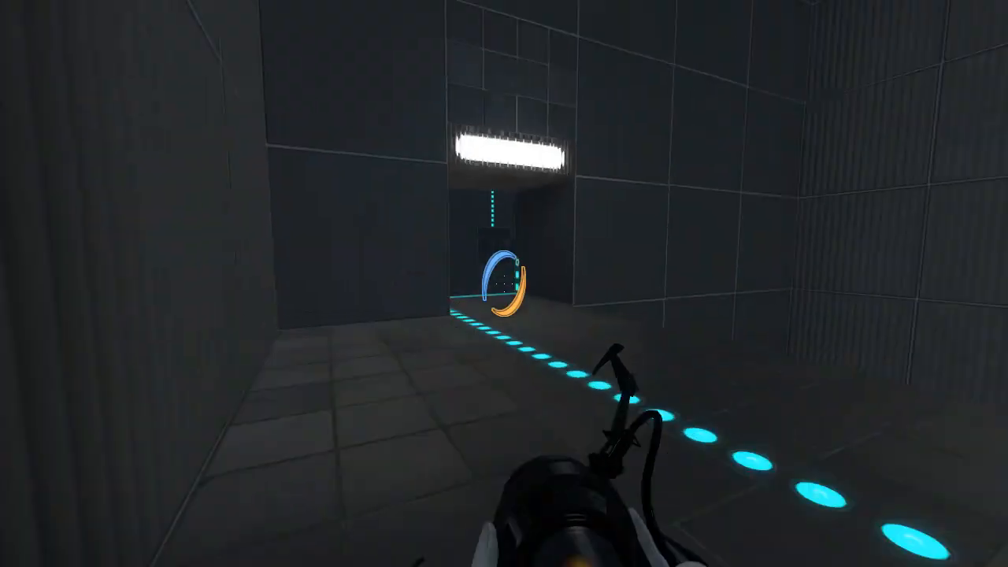
{"action": "mouse_move", "coordinate": [504, 283]}
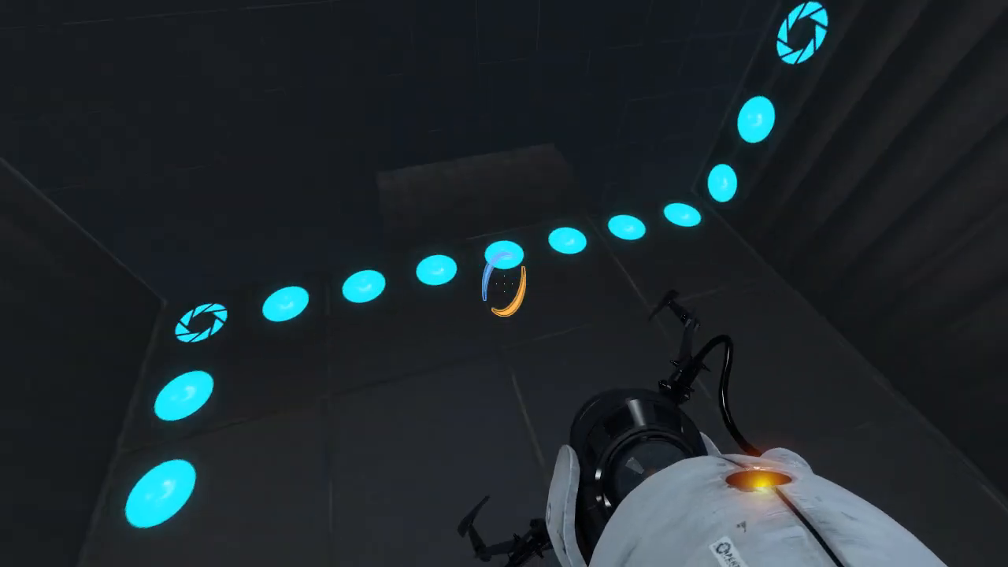
{"action": "mouse_move", "coordinate": [504, 284]}
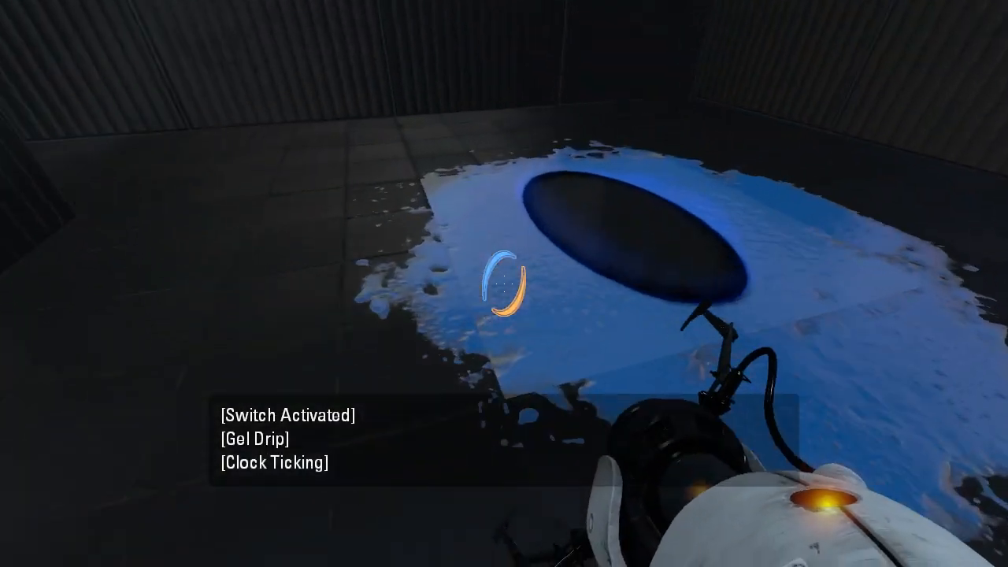
{"action": "mouse_move", "coordinate": [504, 283]}
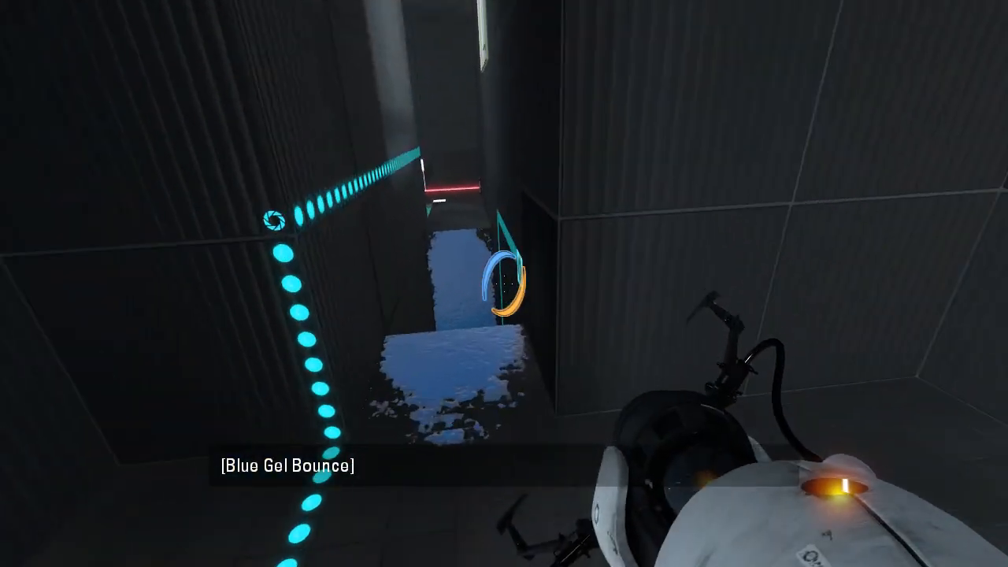
{"action": "mouse_move", "coordinate": [504, 284]}
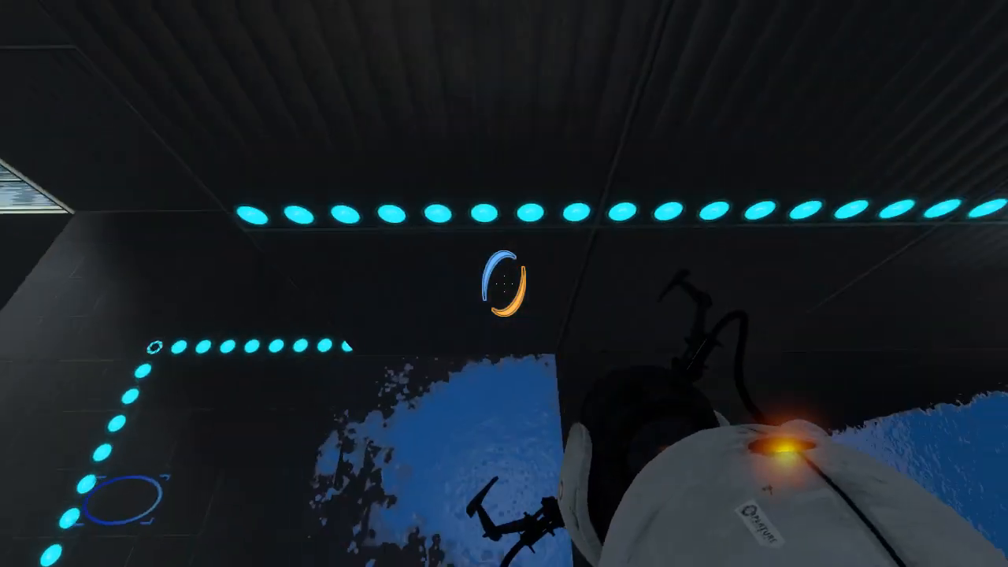
{"action": "mouse_move", "coordinate": [504, 283]}
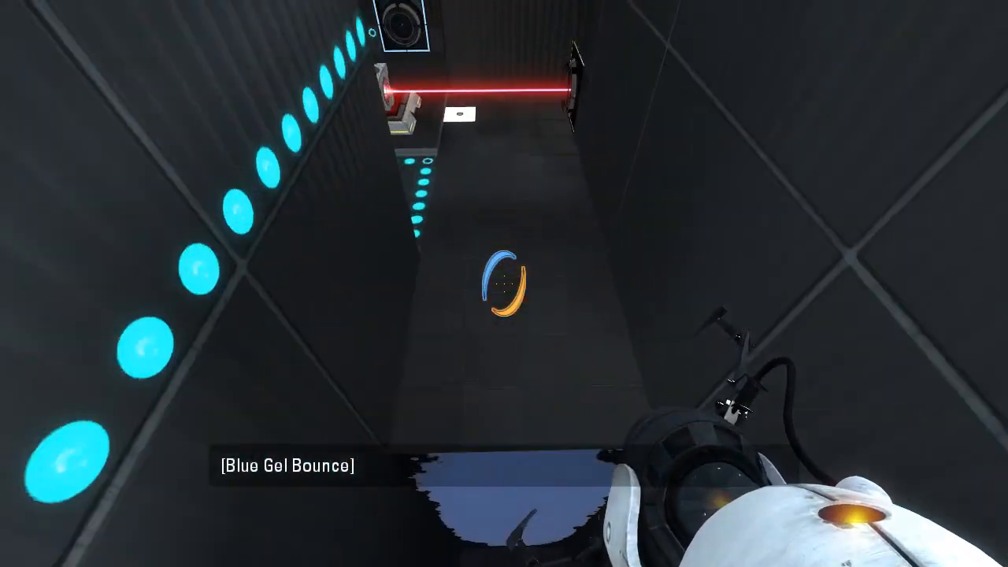
{"action": "mouse_move", "coordinate": [504, 284]}
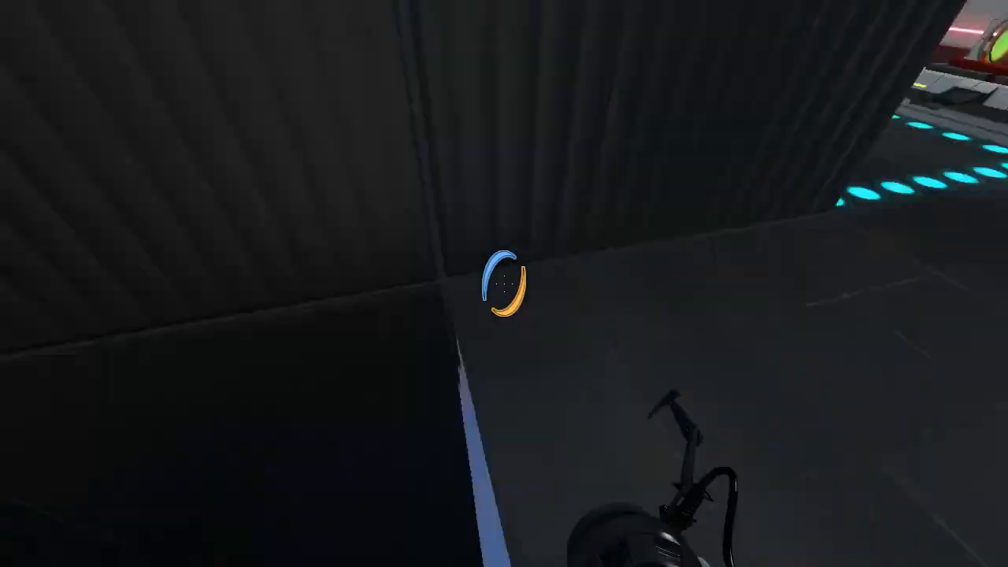
Step: Pause the game with Escape while standing on the laser room's upper ledge
{"action": "key", "text": "Escape"}
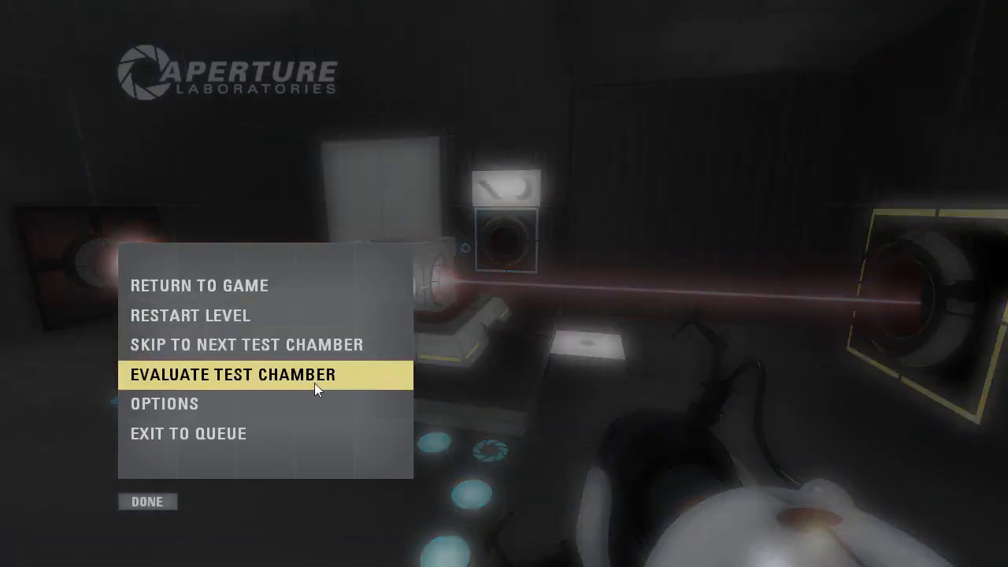
{"action": "mouse_move", "coordinate": [380, 229]}
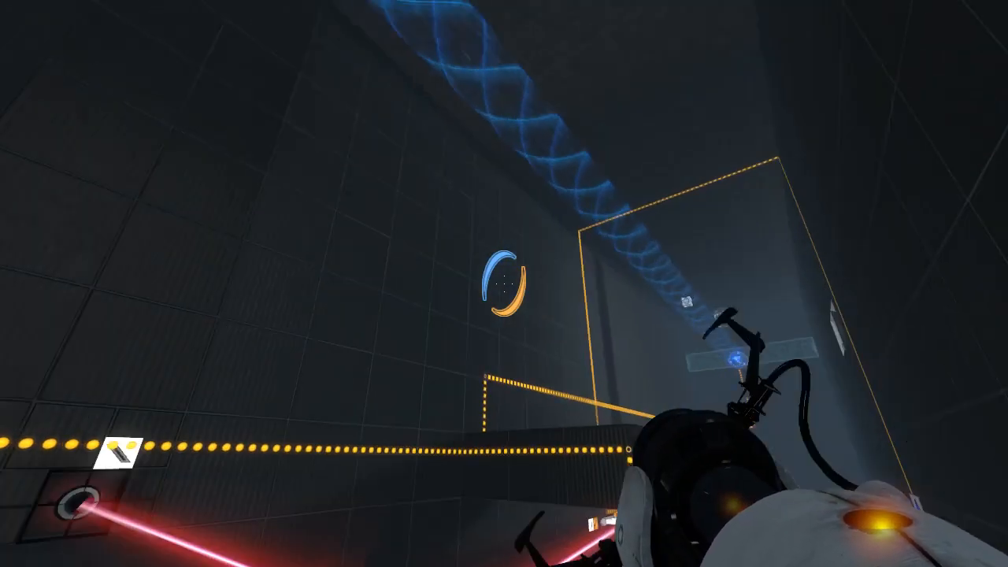
{"action": "mouse_move", "coordinate": [504, 283]}
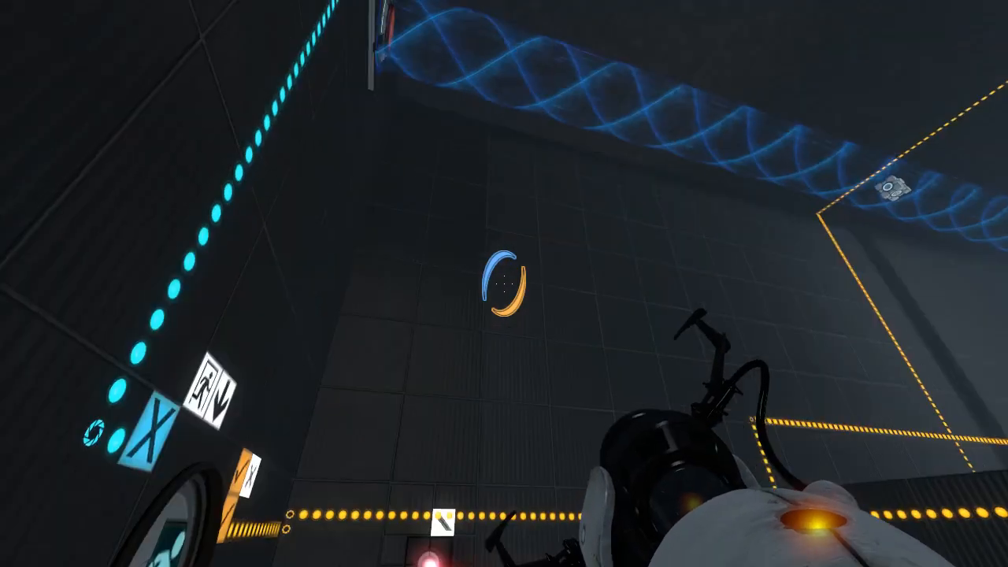